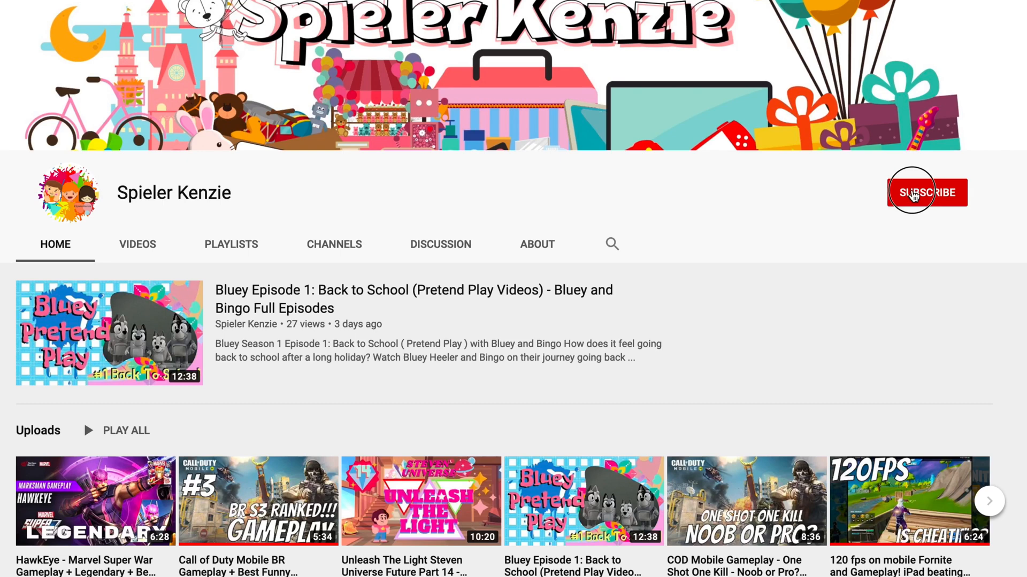
Subscribe to the Spieler Kenzie channel and show its notification options (All, Personalised, None).
left_click(926, 192)
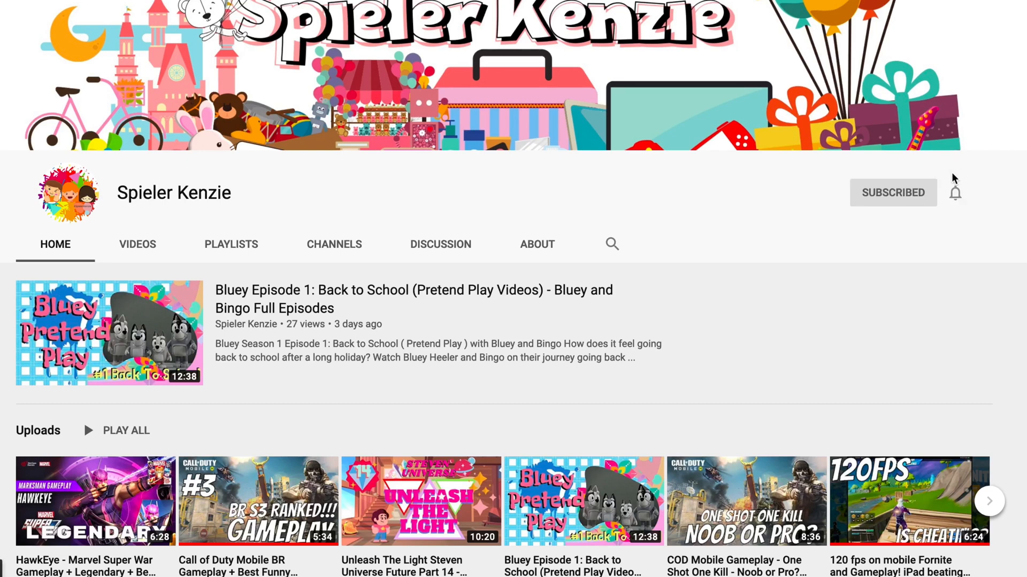
left_click(954, 192)
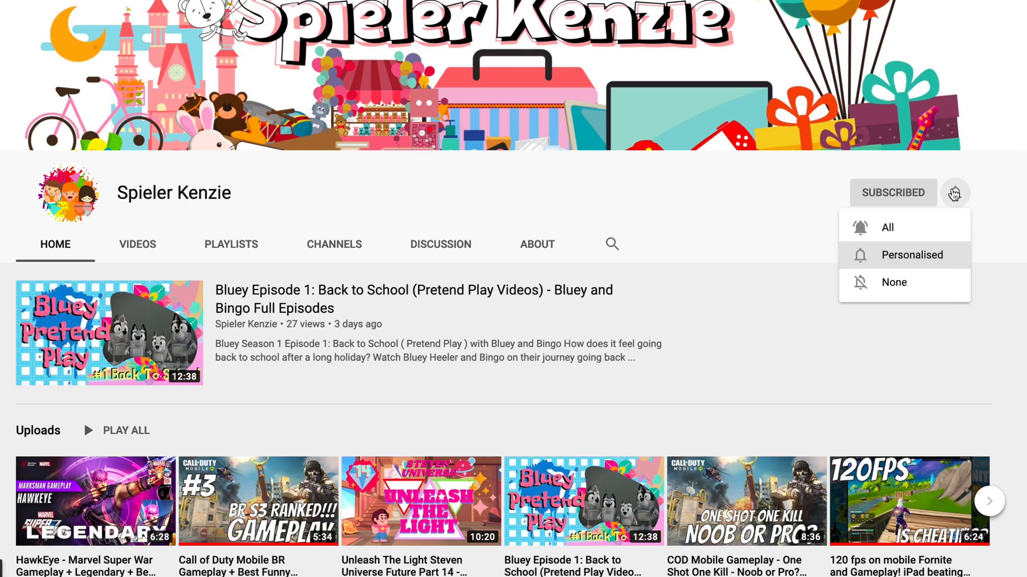
mouse_move(926, 226)
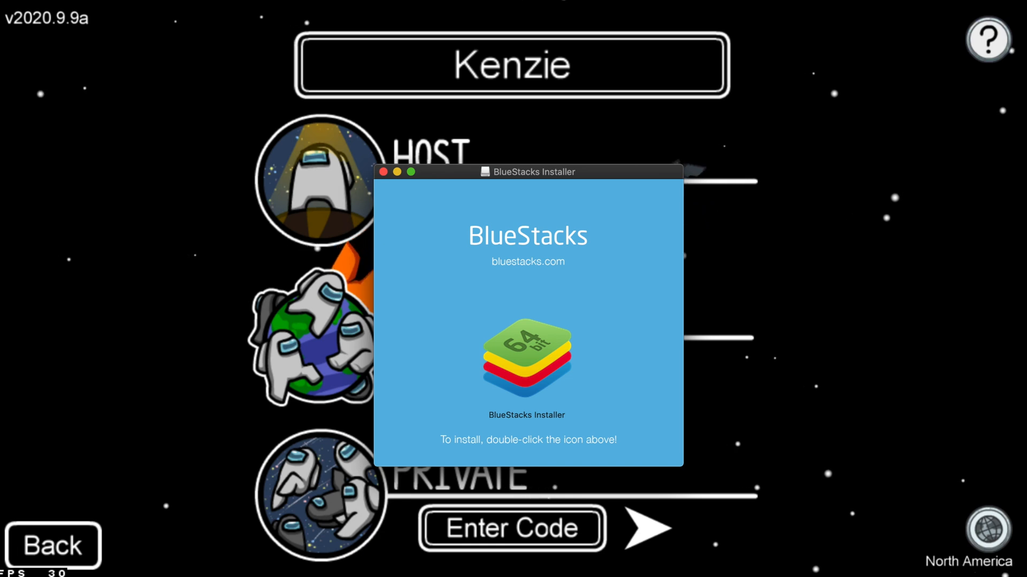
mouse_move(587, 173)
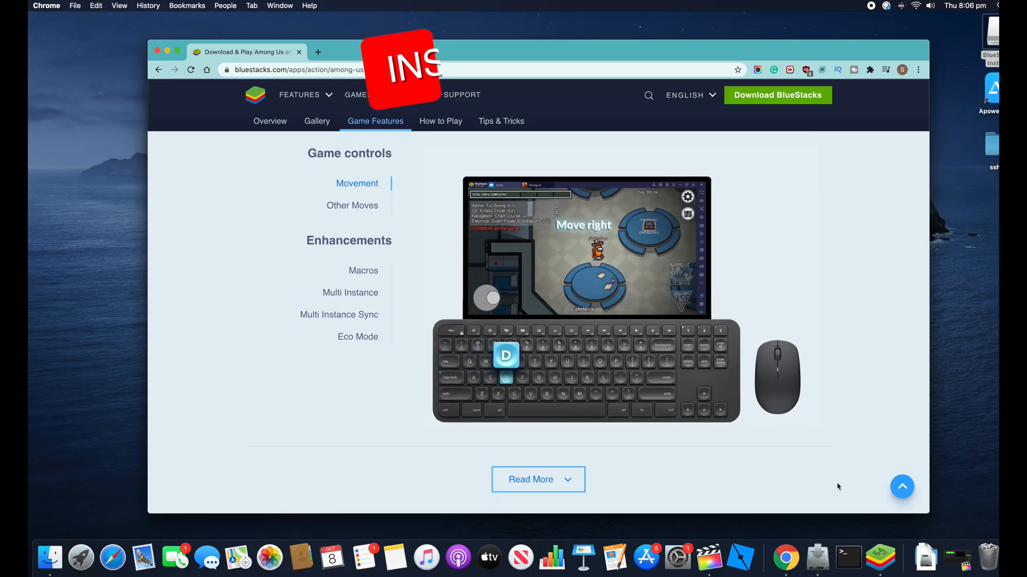
Browse the BlueStacks Among Us page to its Game Features section.
left_click(352, 206)
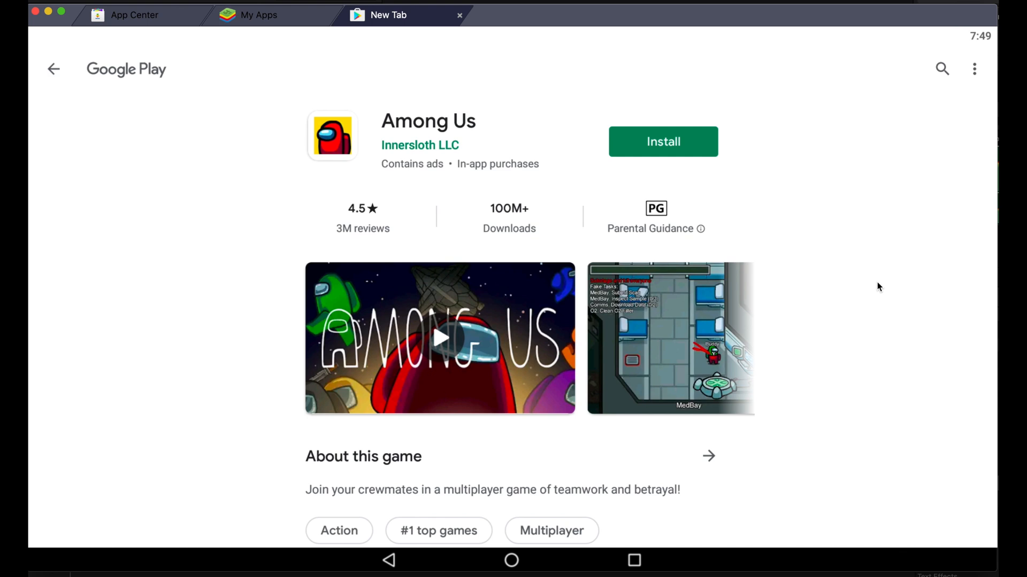
mouse_move(712, 156)
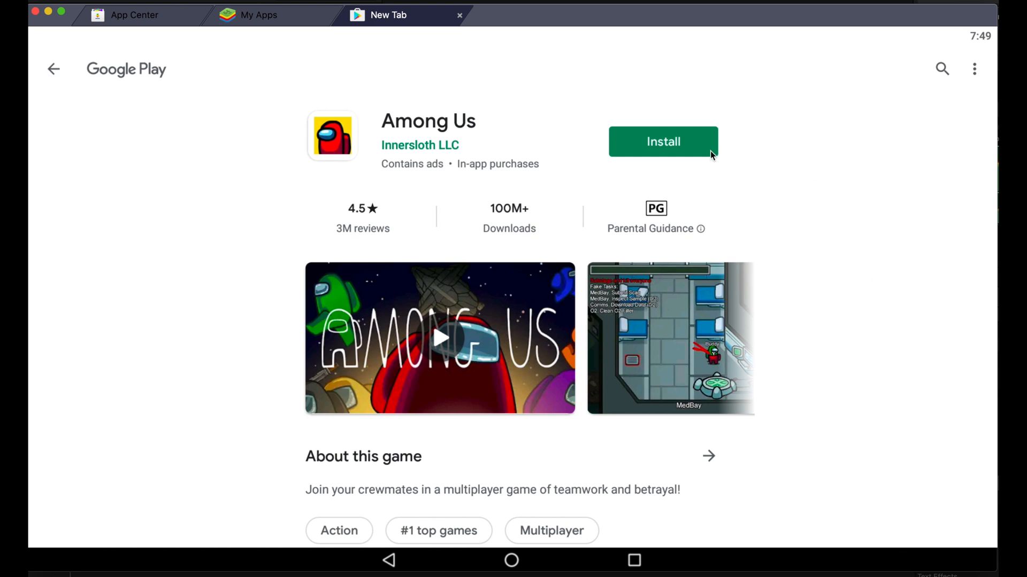
Install Among Us by Innersloth from Google Play and launch it in BlueStacks.
left_click(663, 141)
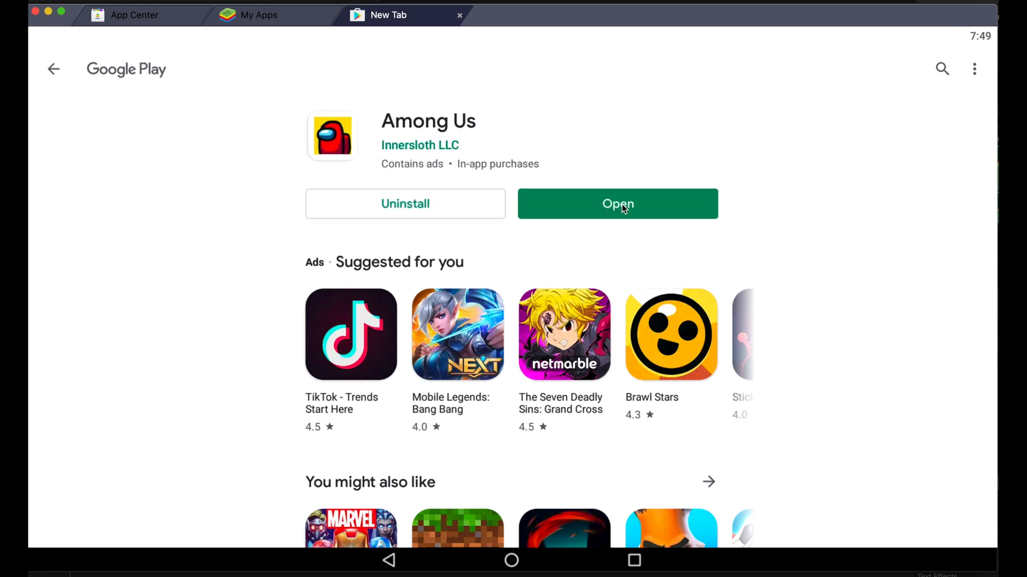
left_click(616, 204)
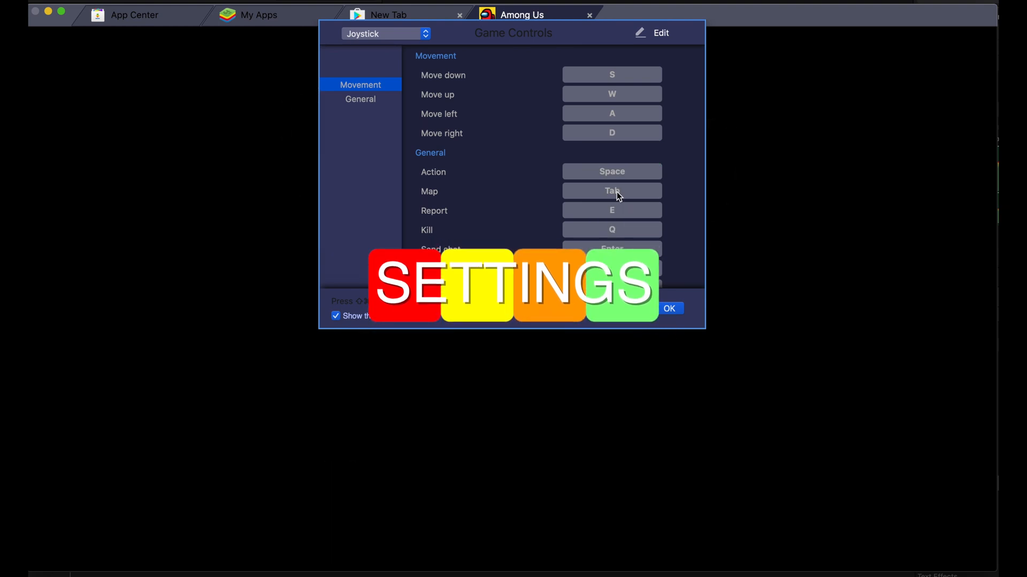
Look through the Among Us key bindings list and close the Game Controls window with OK.
scroll("down", 3)
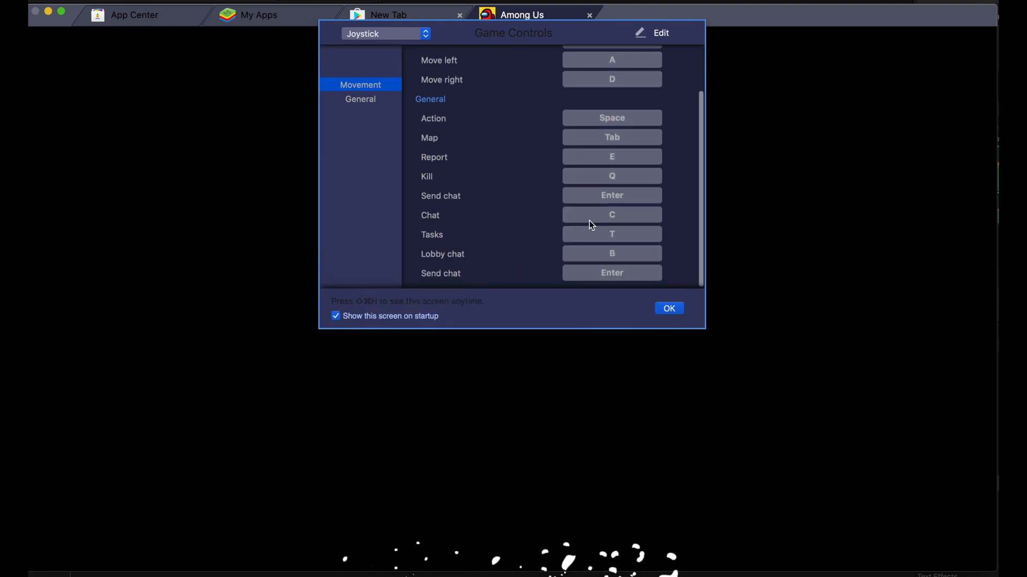
scroll("up", 3)
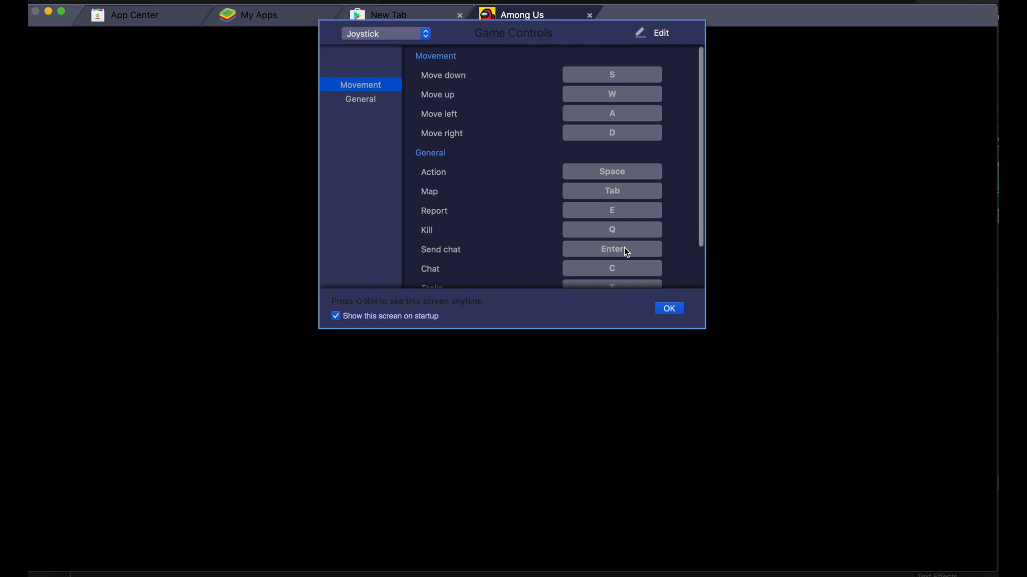
left_click(667, 308)
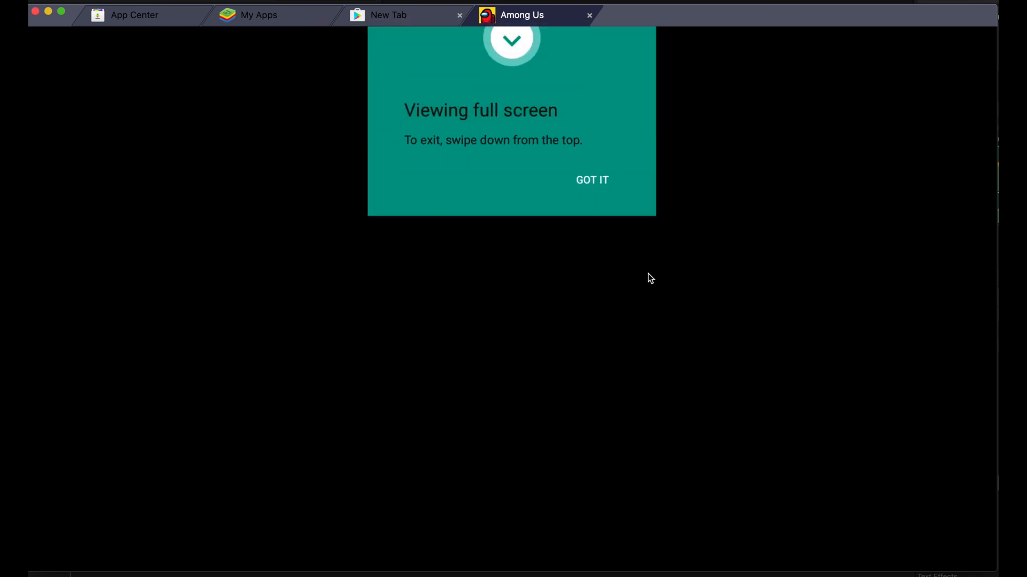
Dismiss the full-screen notice, accept the Advertisement Policy and close the pets shop popup.
left_click(592, 180)
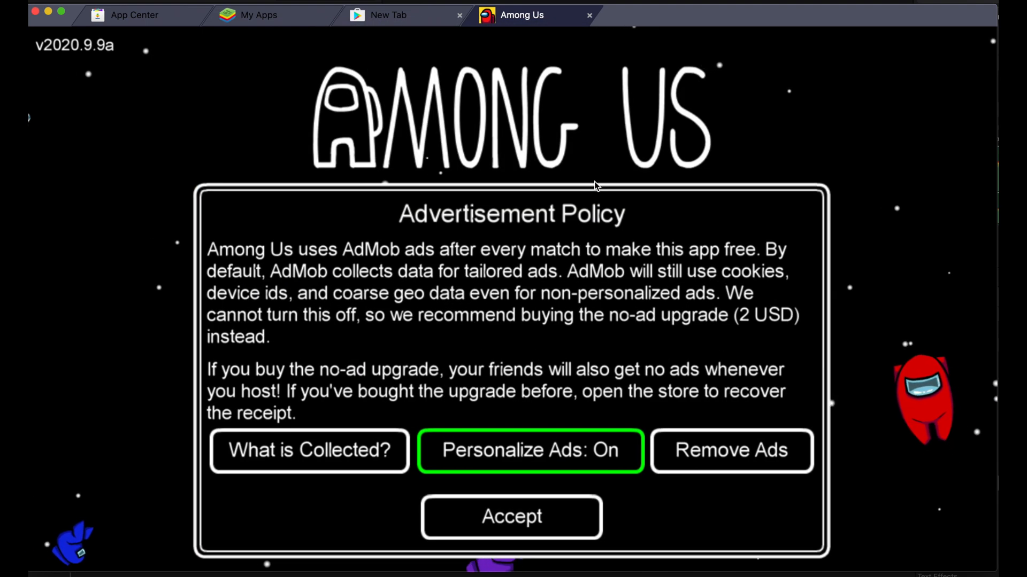
left_click(730, 450)
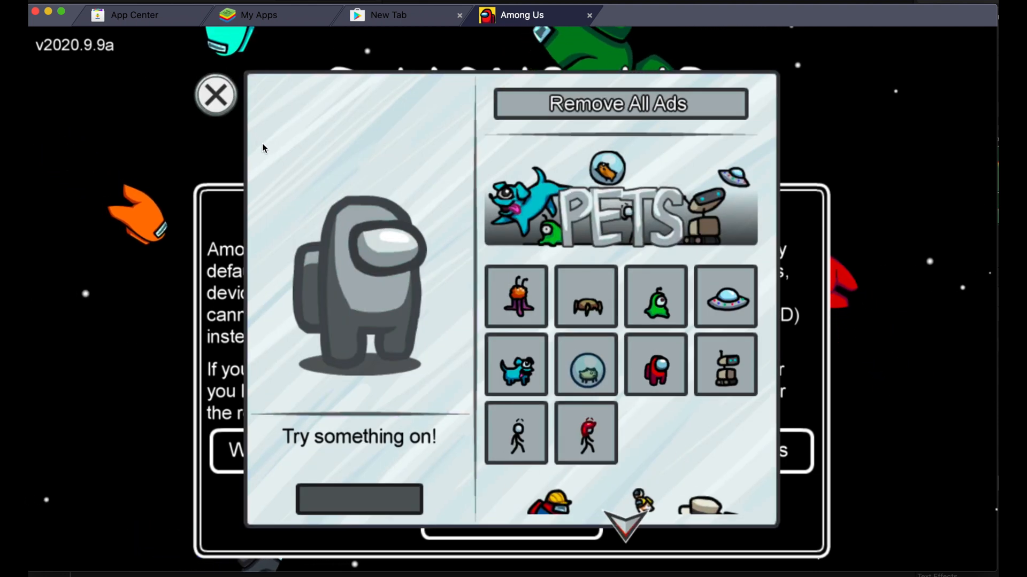
left_click(216, 95)
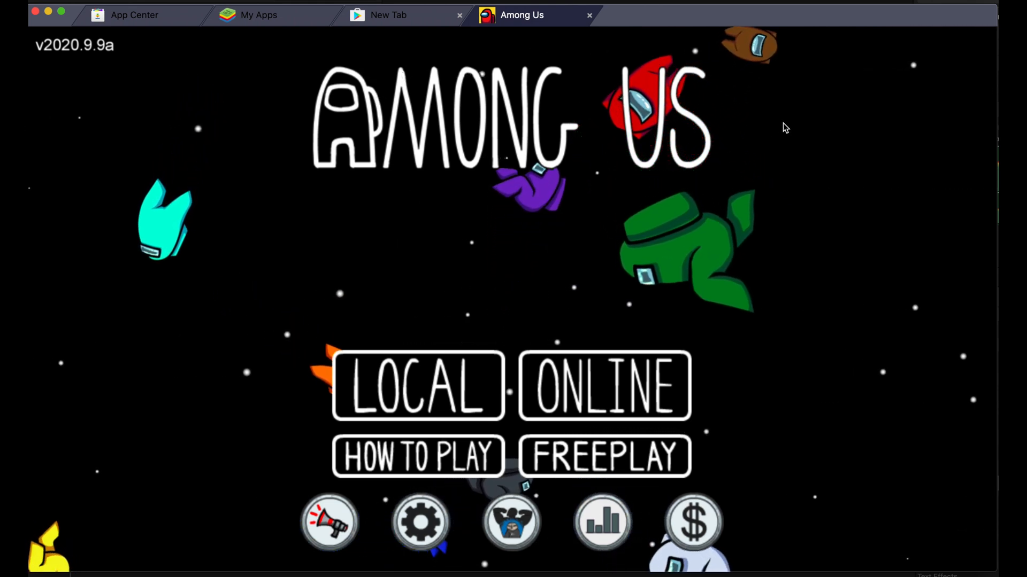
mouse_move(429, 490)
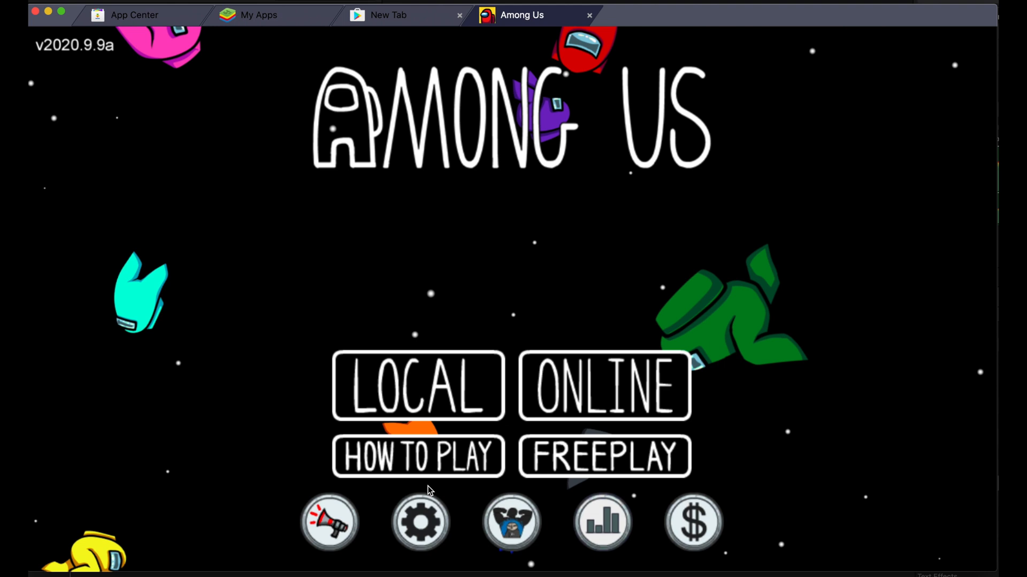
Check the Among Us game settings, then choose a different DPI on the BlueStacks Display preferences.
left_click(419, 522)
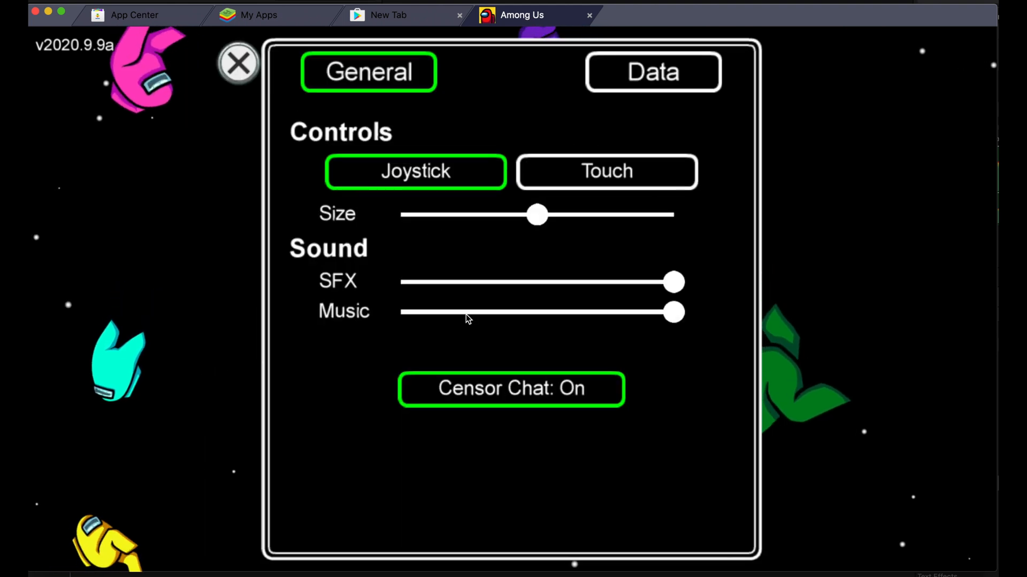
left_click(237, 63)
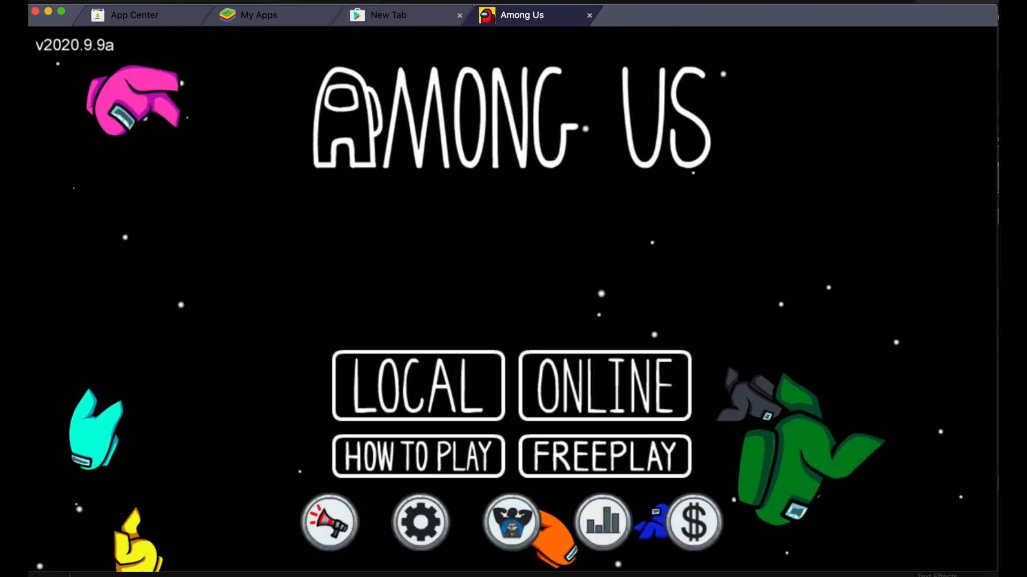
left_click(419, 522)
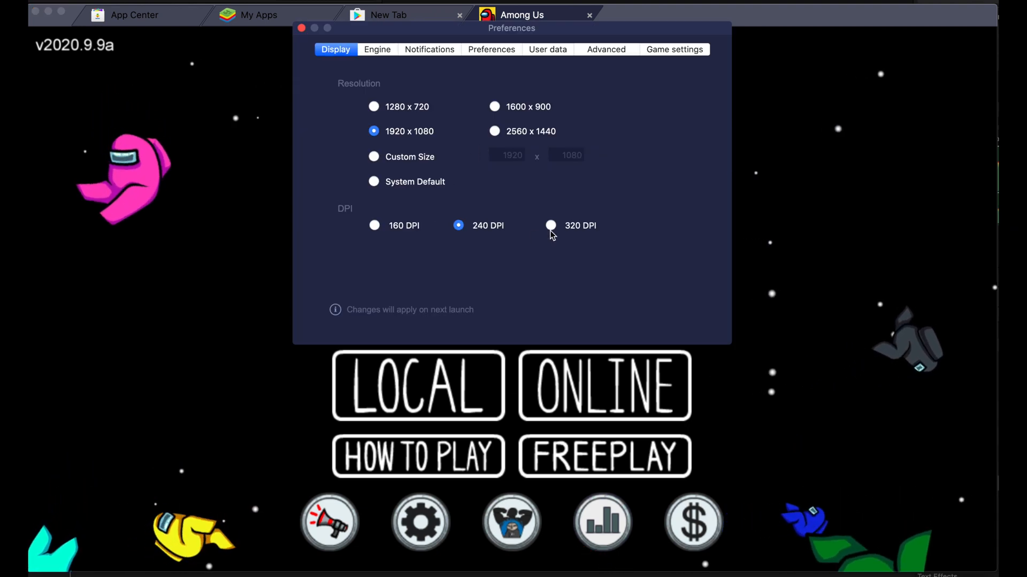
left_click(377, 50)
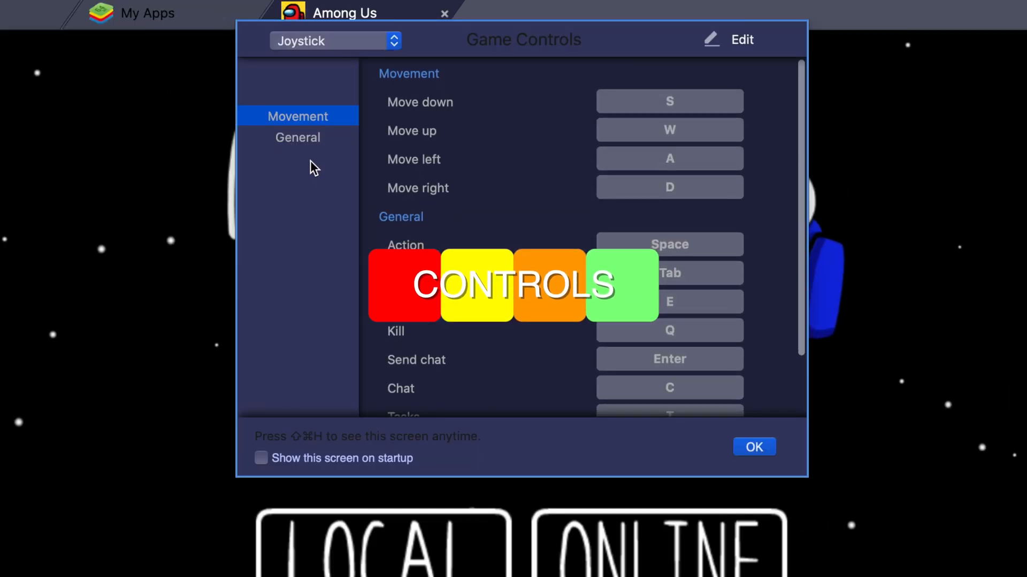
Show the General key bindings for Among Us, looking through tasks and lobby chat controls.
left_click(297, 137)
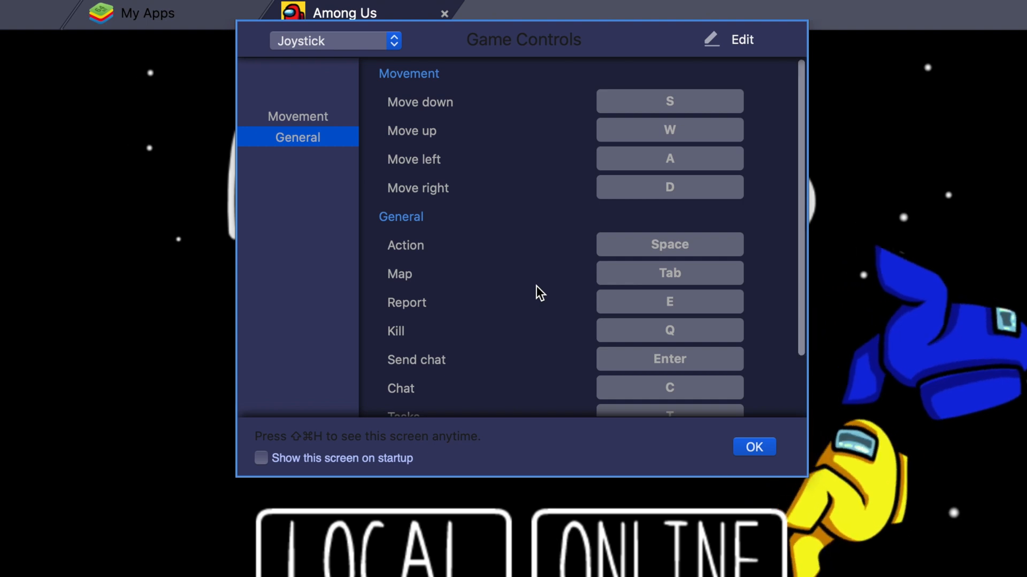
scroll("down", 3)
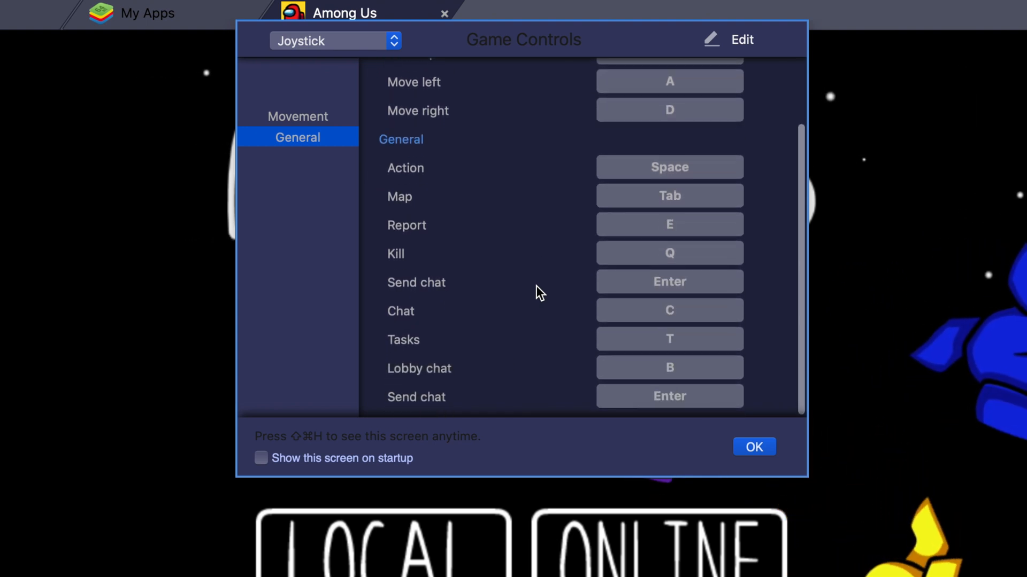
scroll("up", 3)
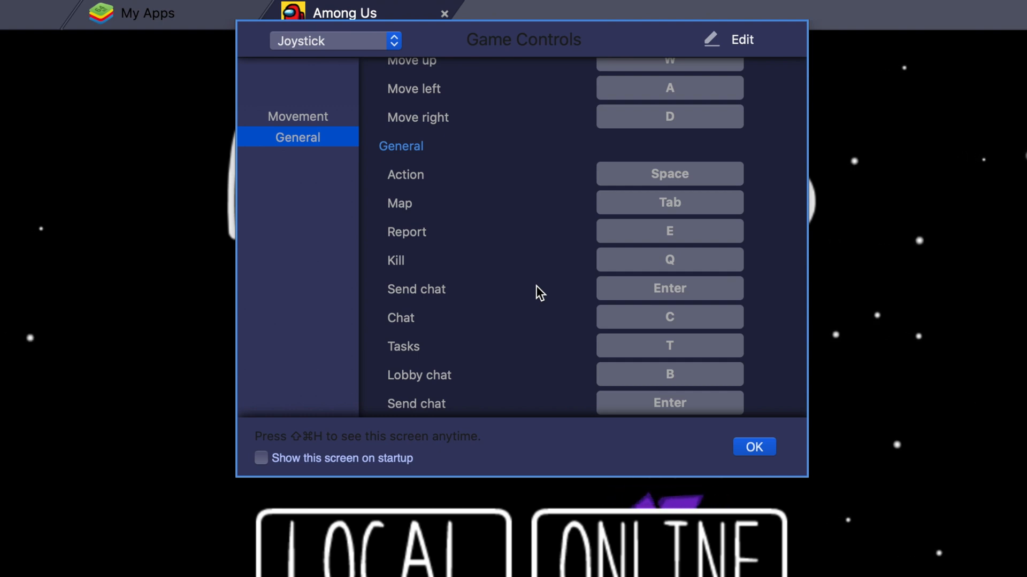
mouse_move(551, 328)
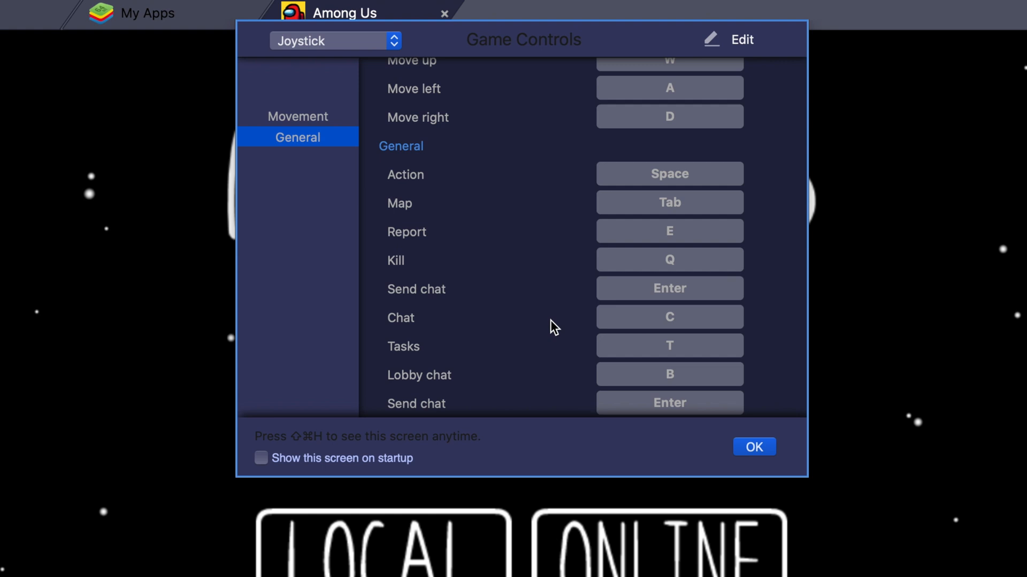
scroll("up", 3)
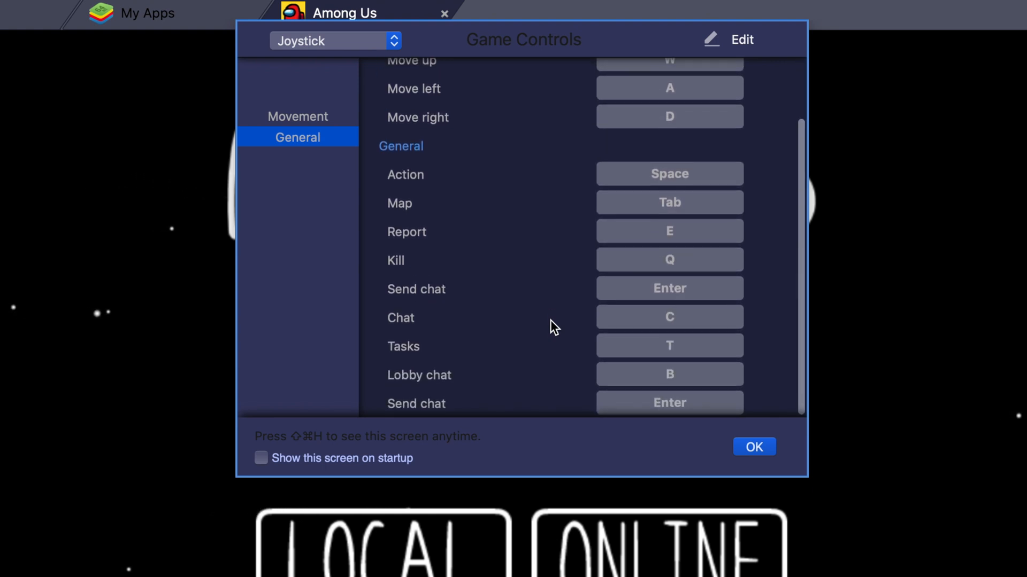
scroll("up", 3)
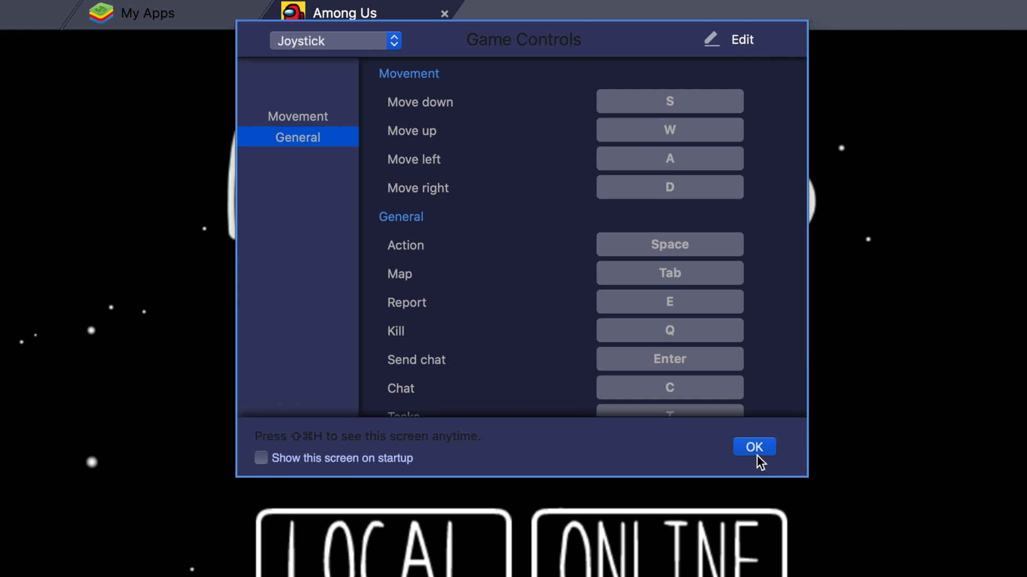